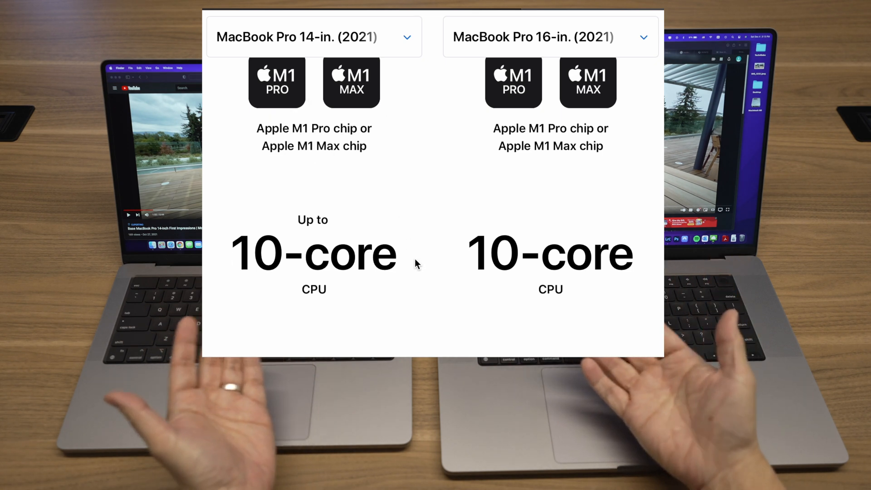
# Scroll the comparison from the CPU section to the 16GB/32GB/64GB memory options
pyautogui.scroll(-3)
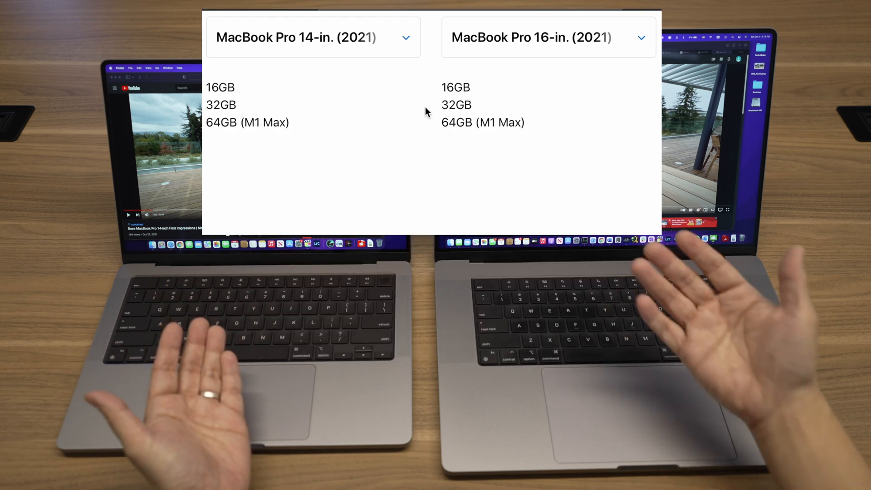
pyautogui.moveTo(411, 176)
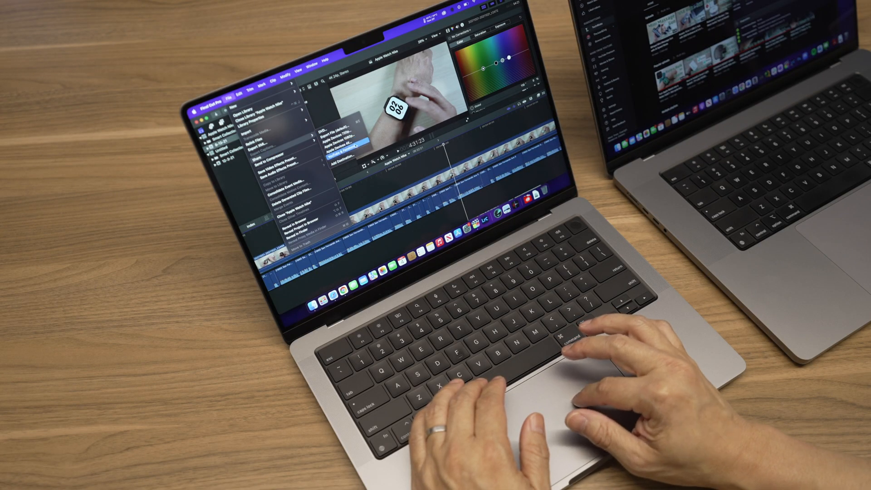
# Reveal the Share export destinations from the File menu
pyautogui.click(343, 142)
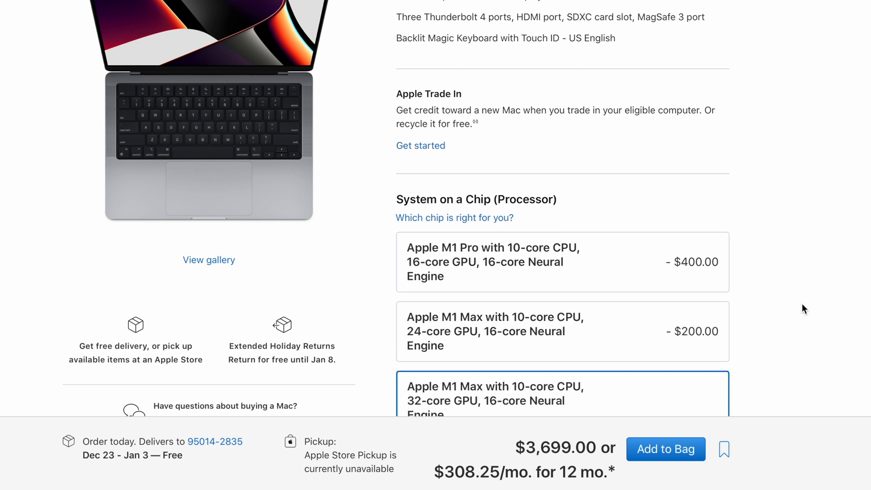
pyautogui.scroll(-3)
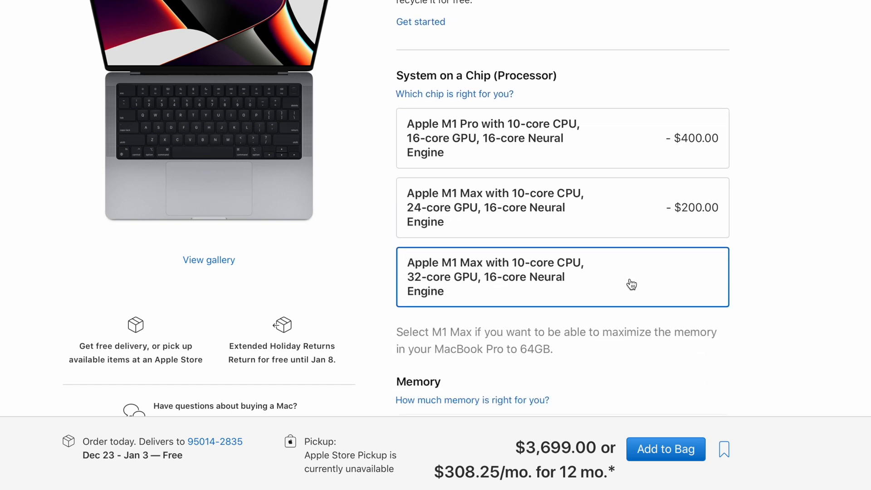
pyautogui.scroll(-3)
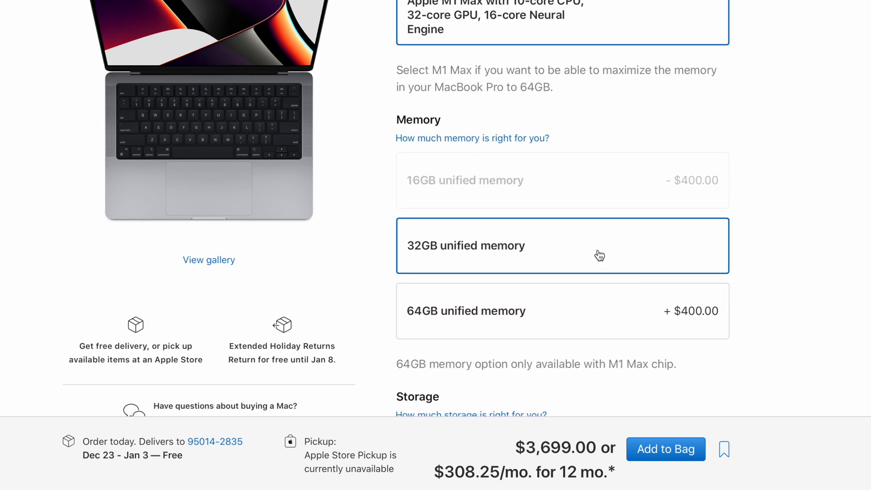
pyautogui.scroll(-3)
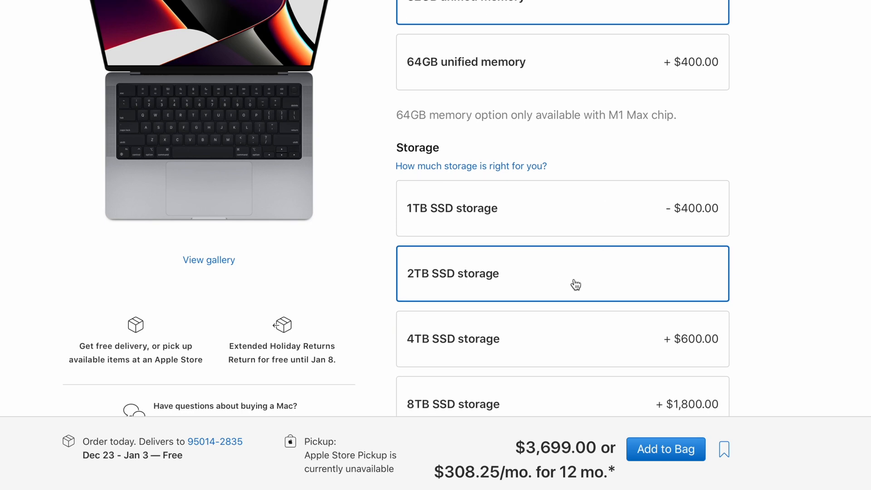
pyautogui.moveTo(605, 475)
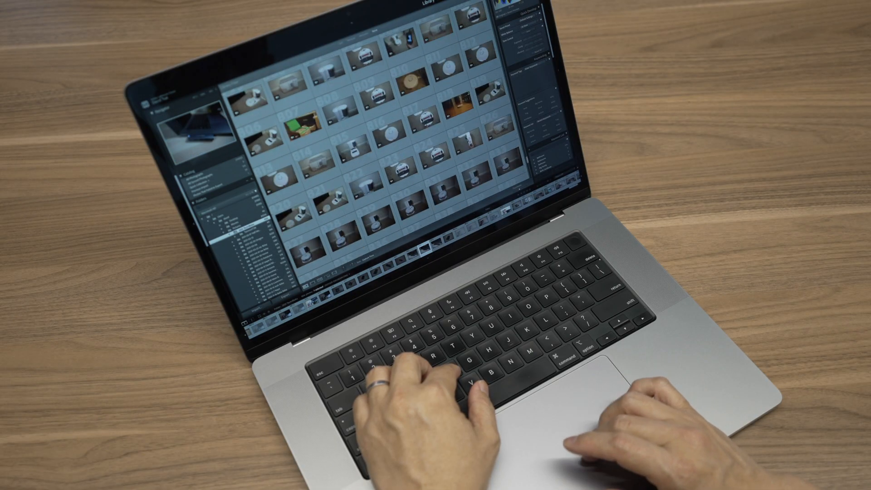
pyautogui.scroll(-3)
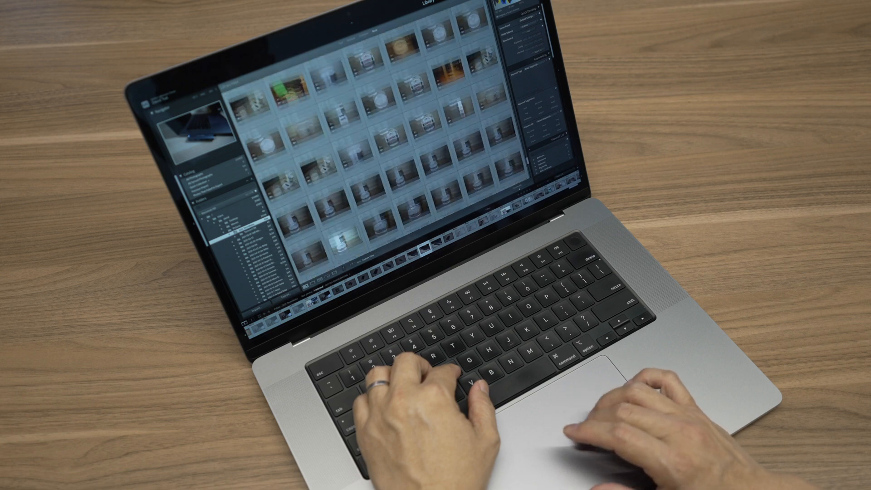